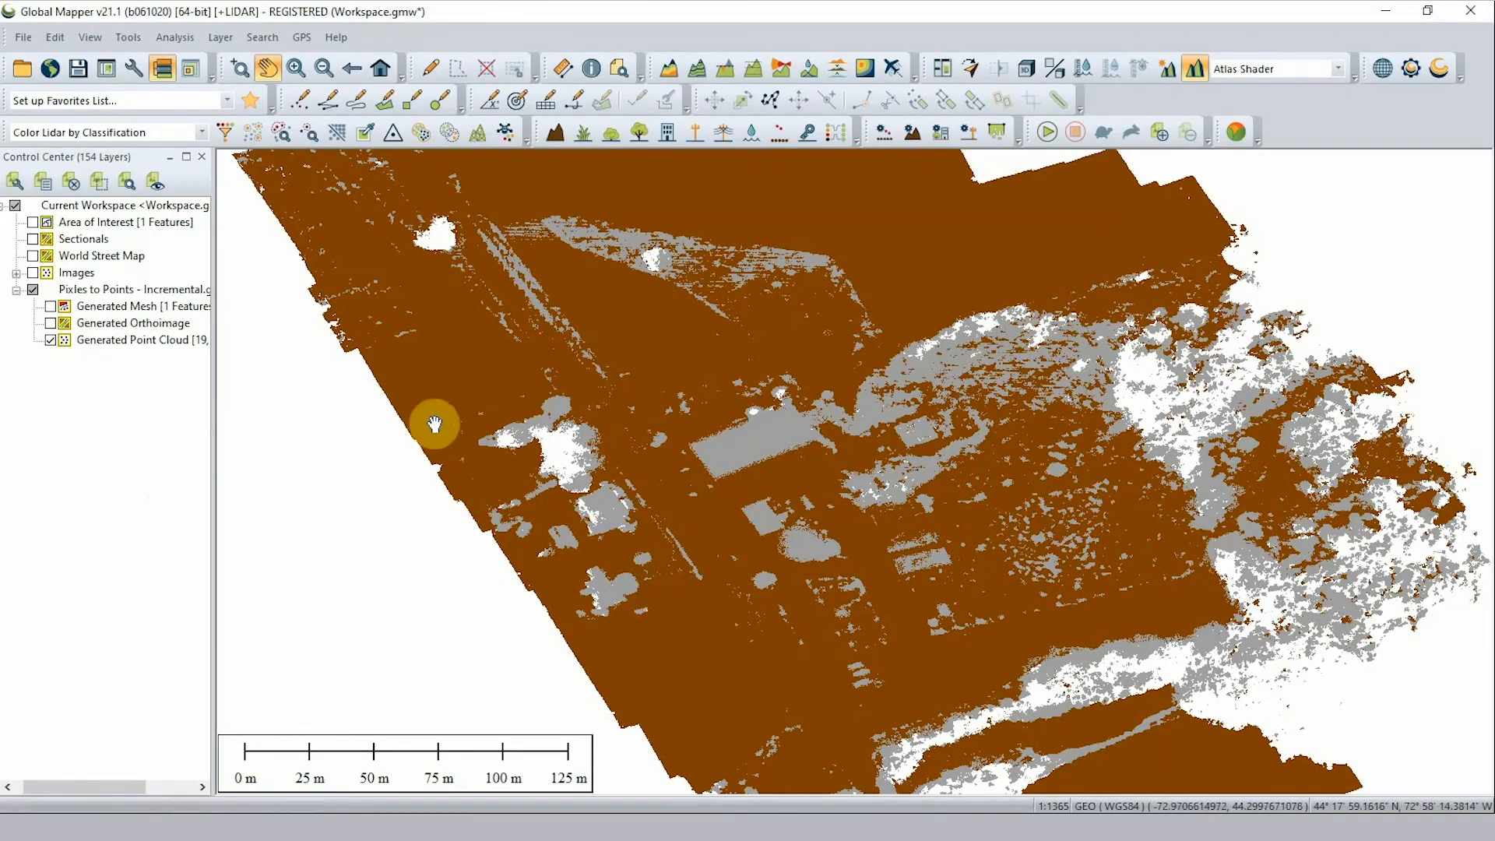
# Start an elevation grid from 3D vector data and locate Generated Point Cloud in the layer list
pyautogui.click(668, 68)
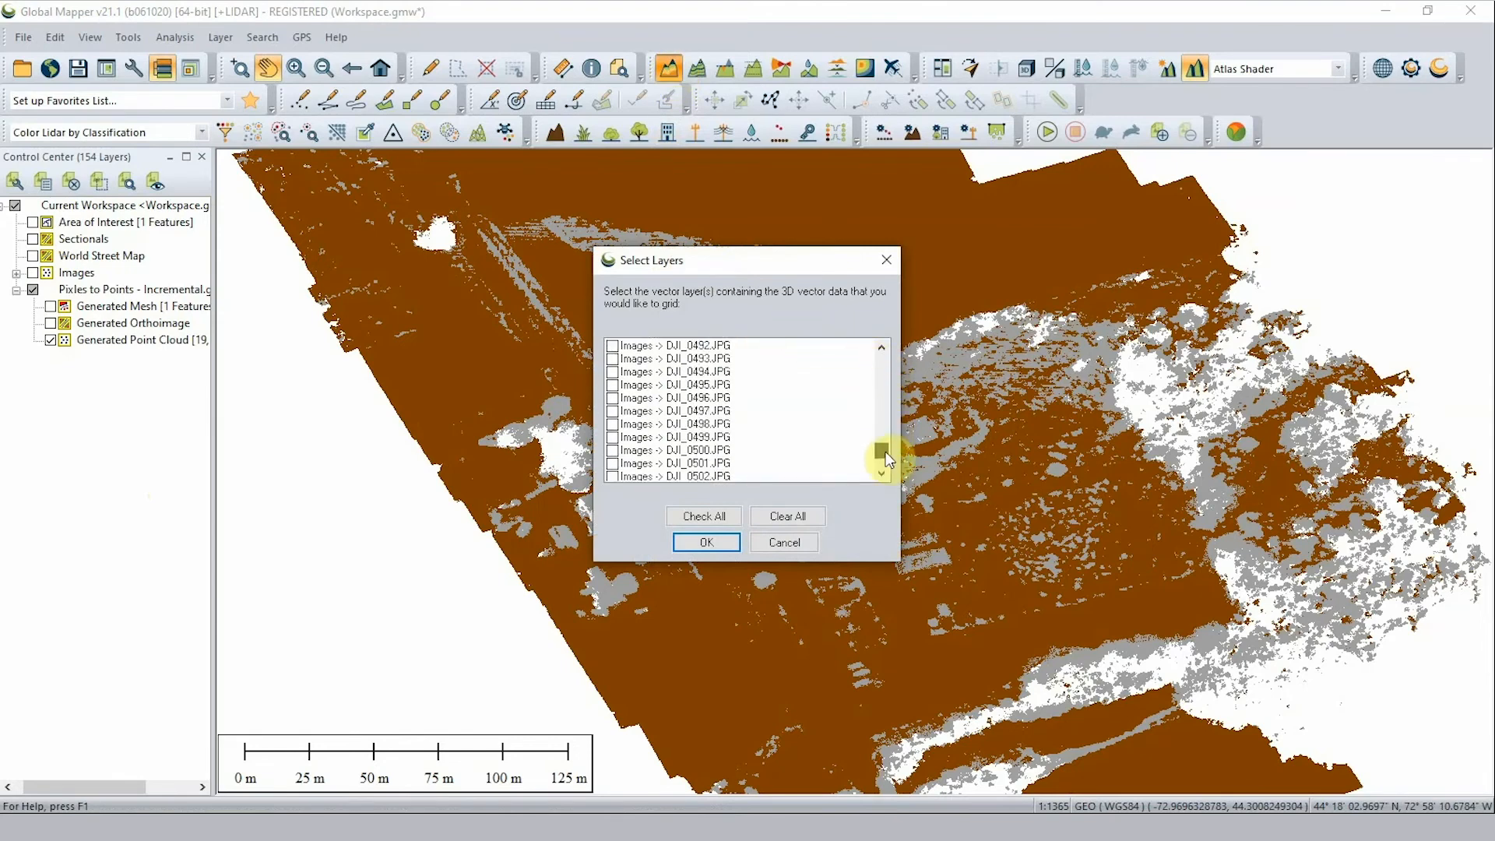
pyautogui.scroll(-3)
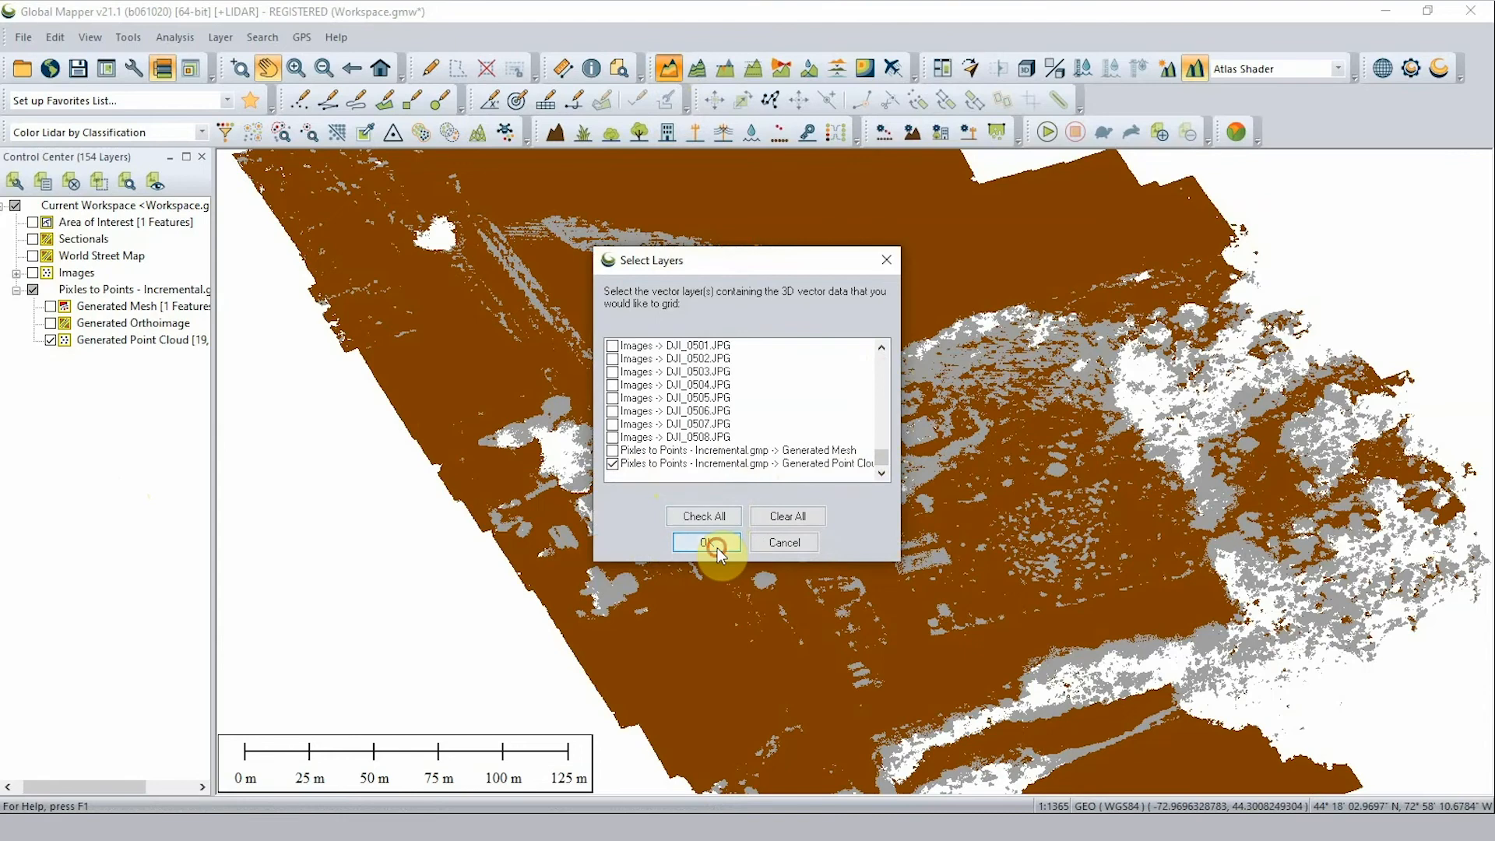
# Confirm Generated Point Cloud as the source and set Grid Method to Binning (Minimum Value - DTM)
pyautogui.click(704, 543)
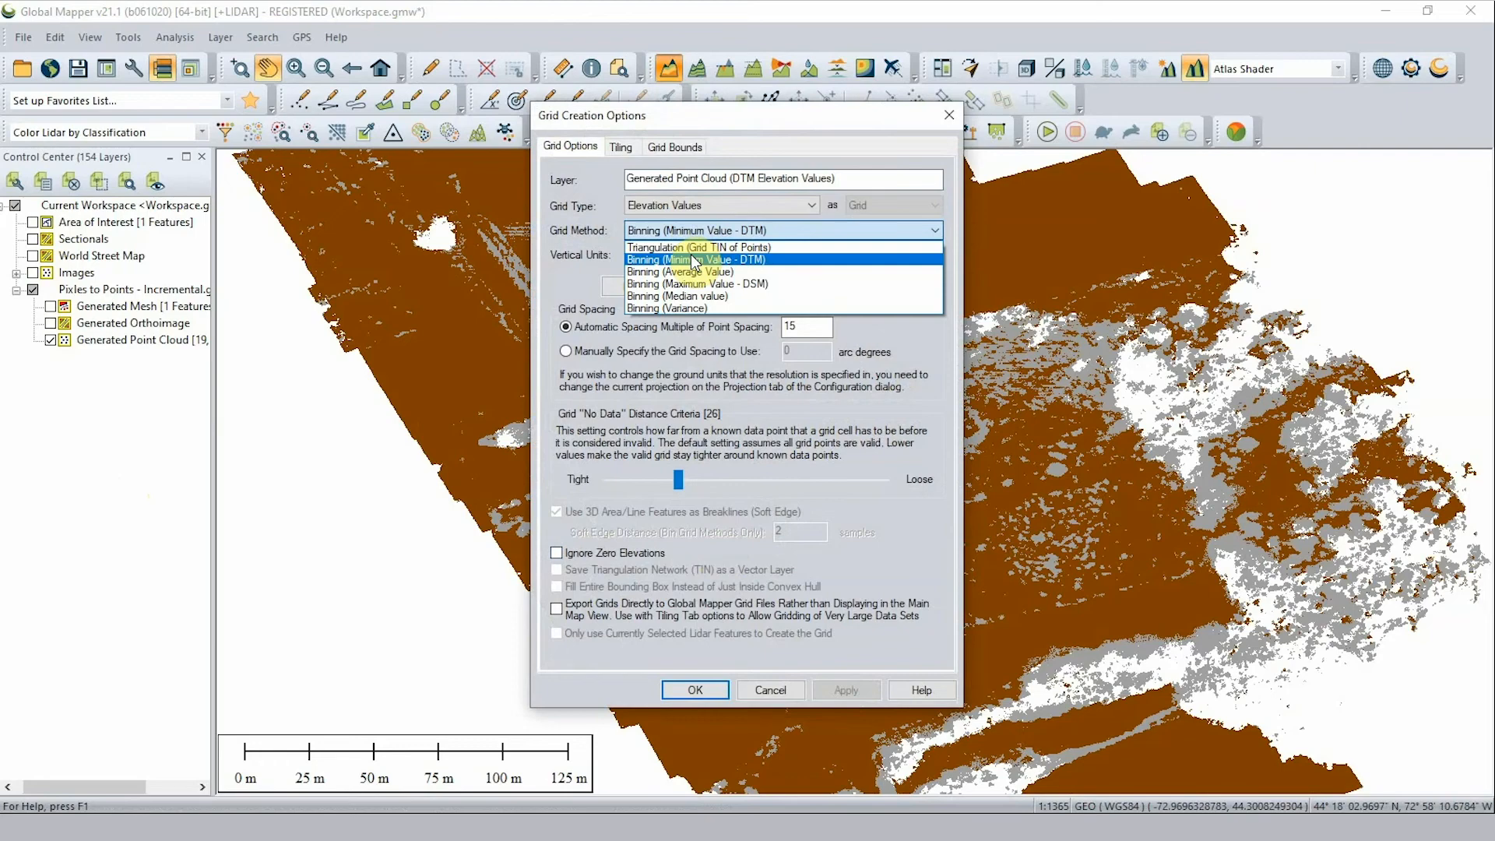
pyautogui.click(696, 259)
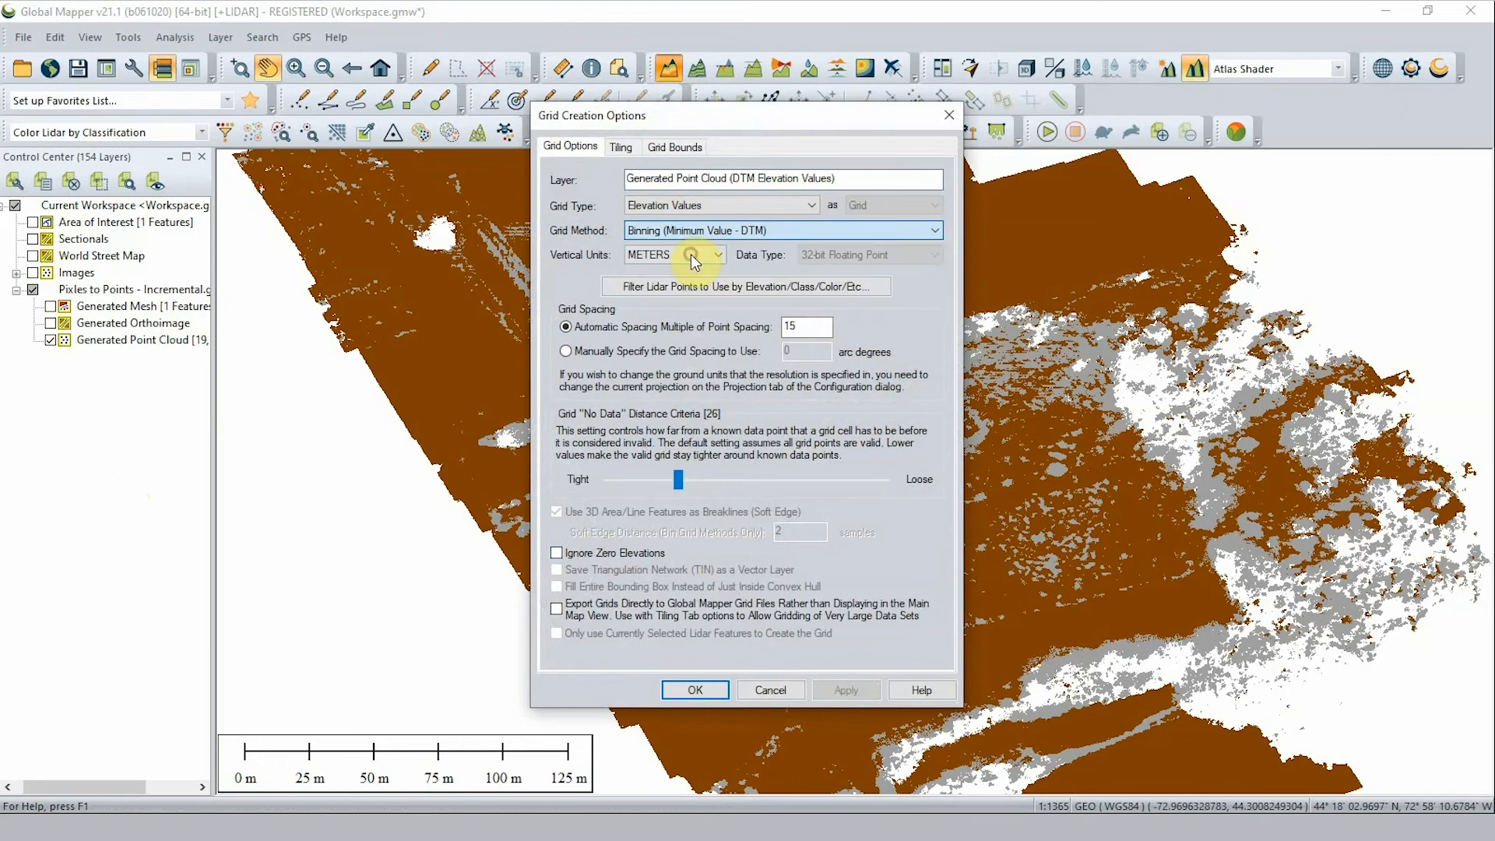
# Filter lidar points so only the 2 - Ground classification is used for the grid
pyautogui.click(745, 286)
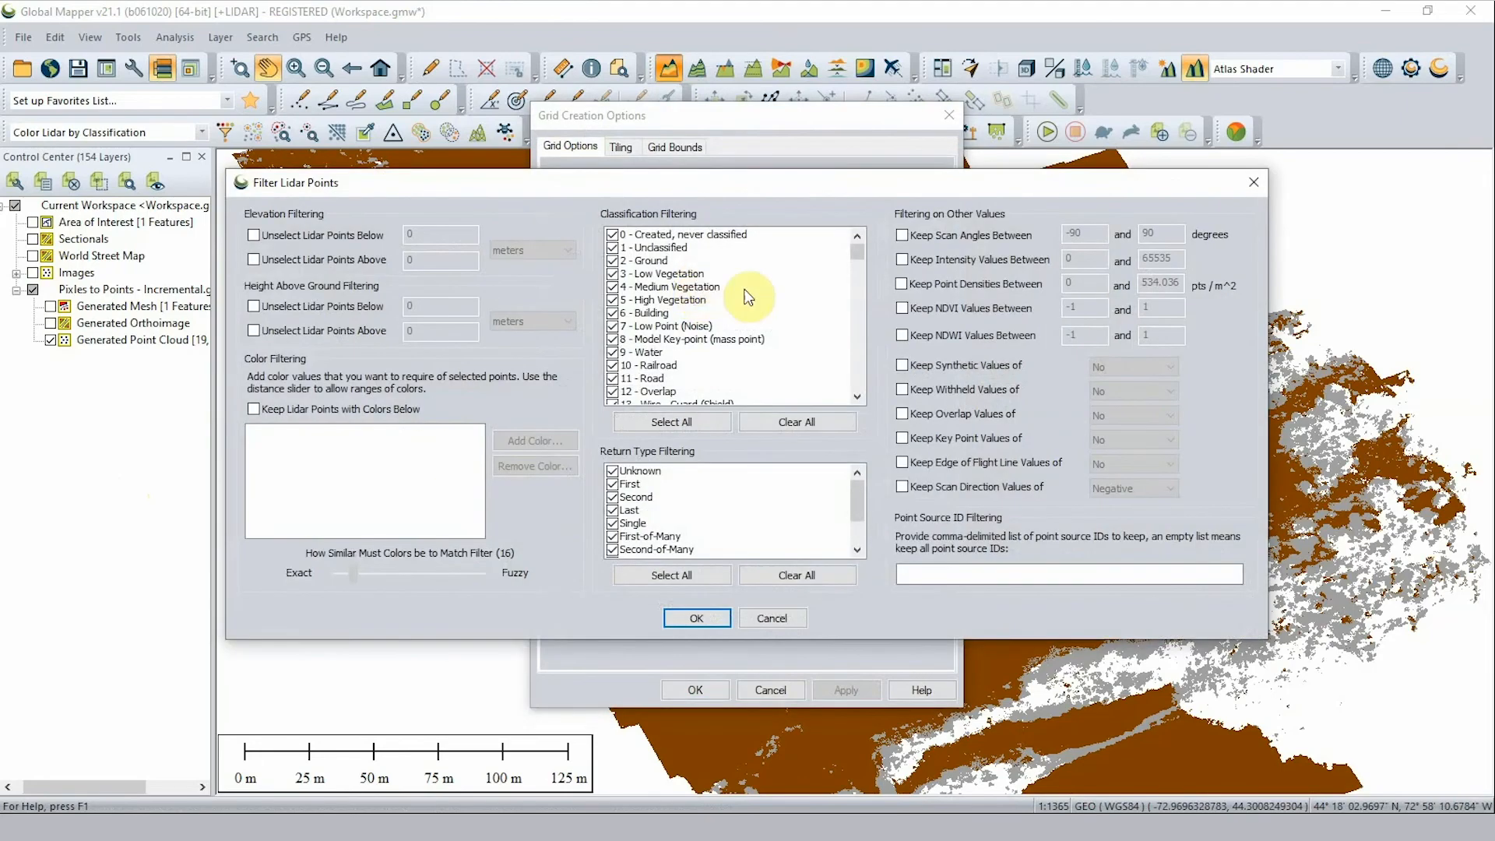
pyautogui.click(796, 421)
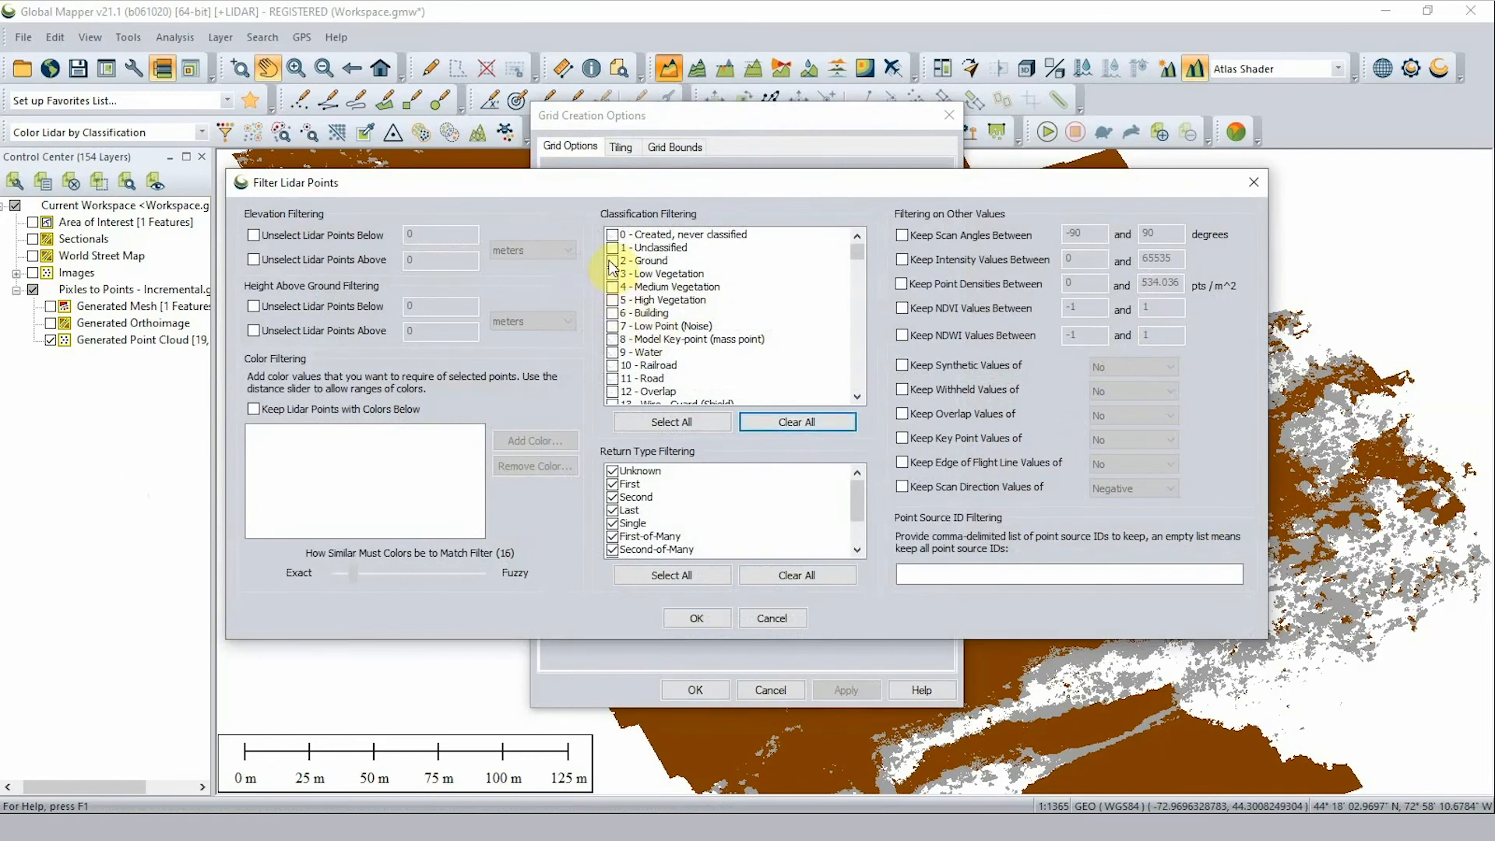
pyautogui.click(649, 260)
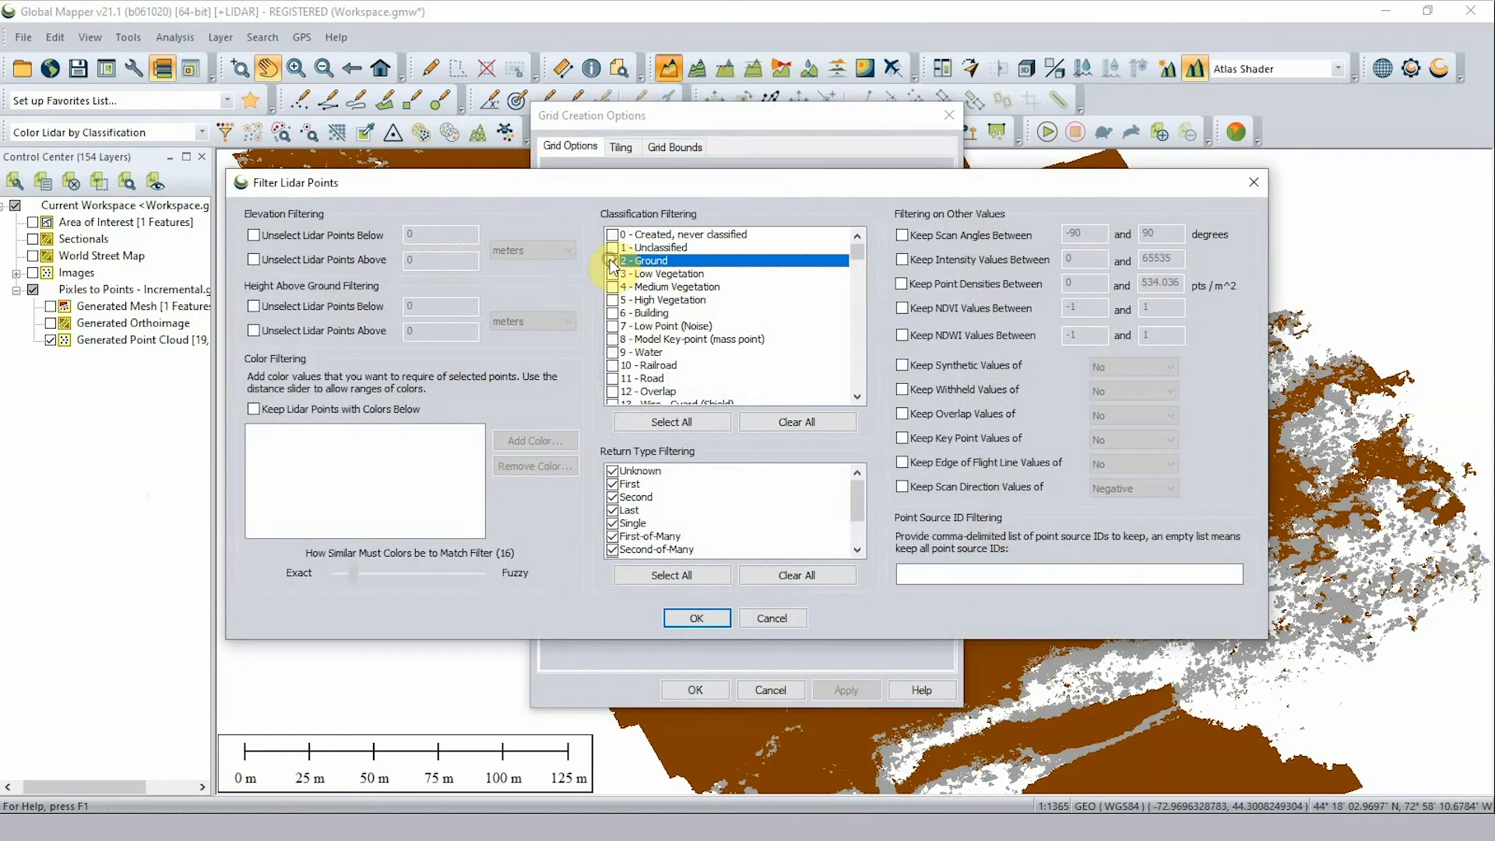
pyautogui.click(695, 617)
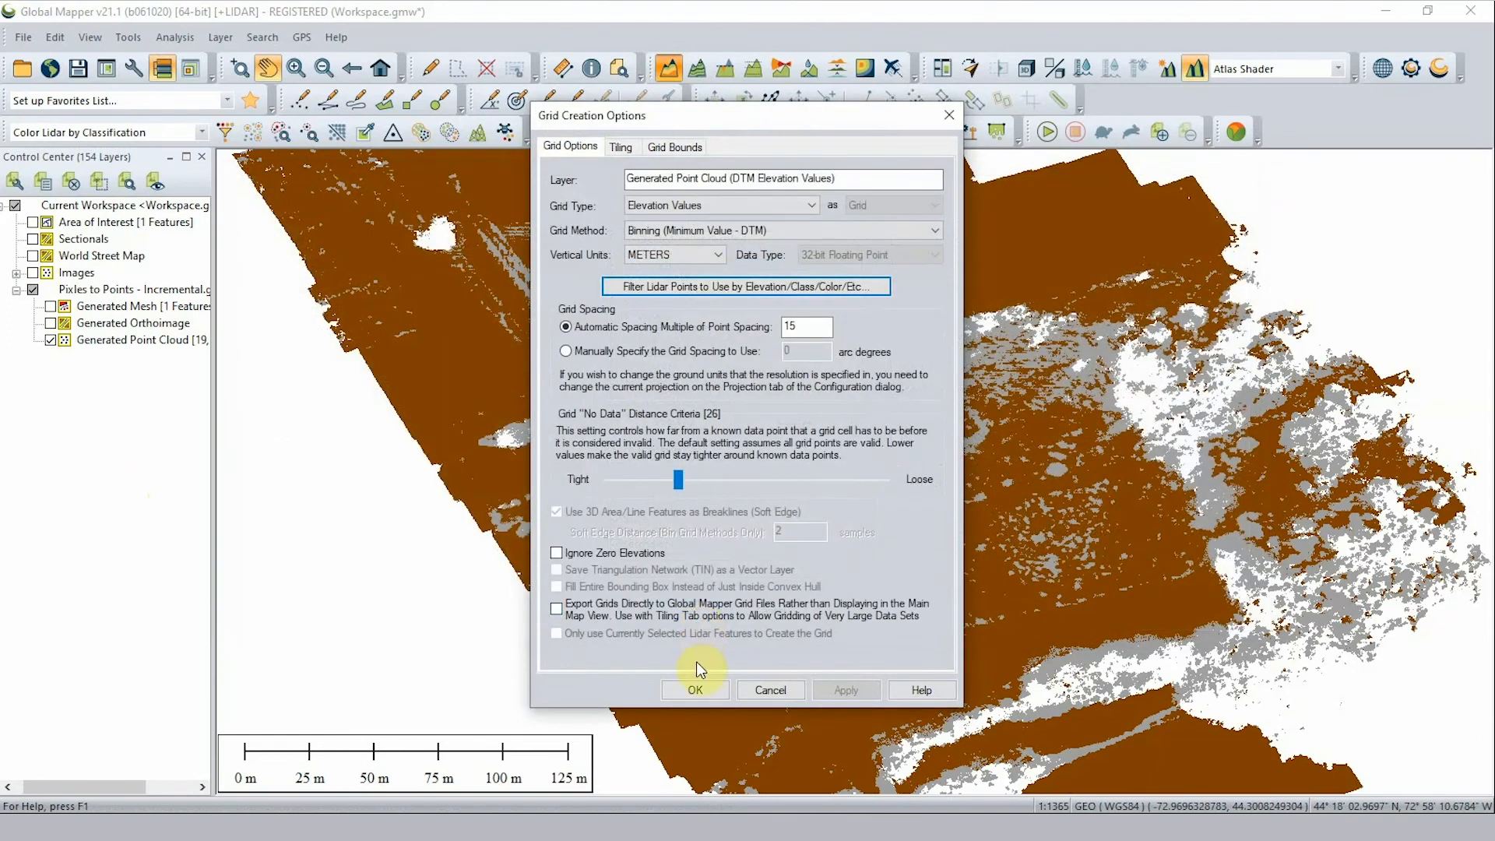
# Create the ground DTM grid, hide Generated Point Cloud, and display the terrain in the 3D Viewer
pyautogui.click(694, 689)
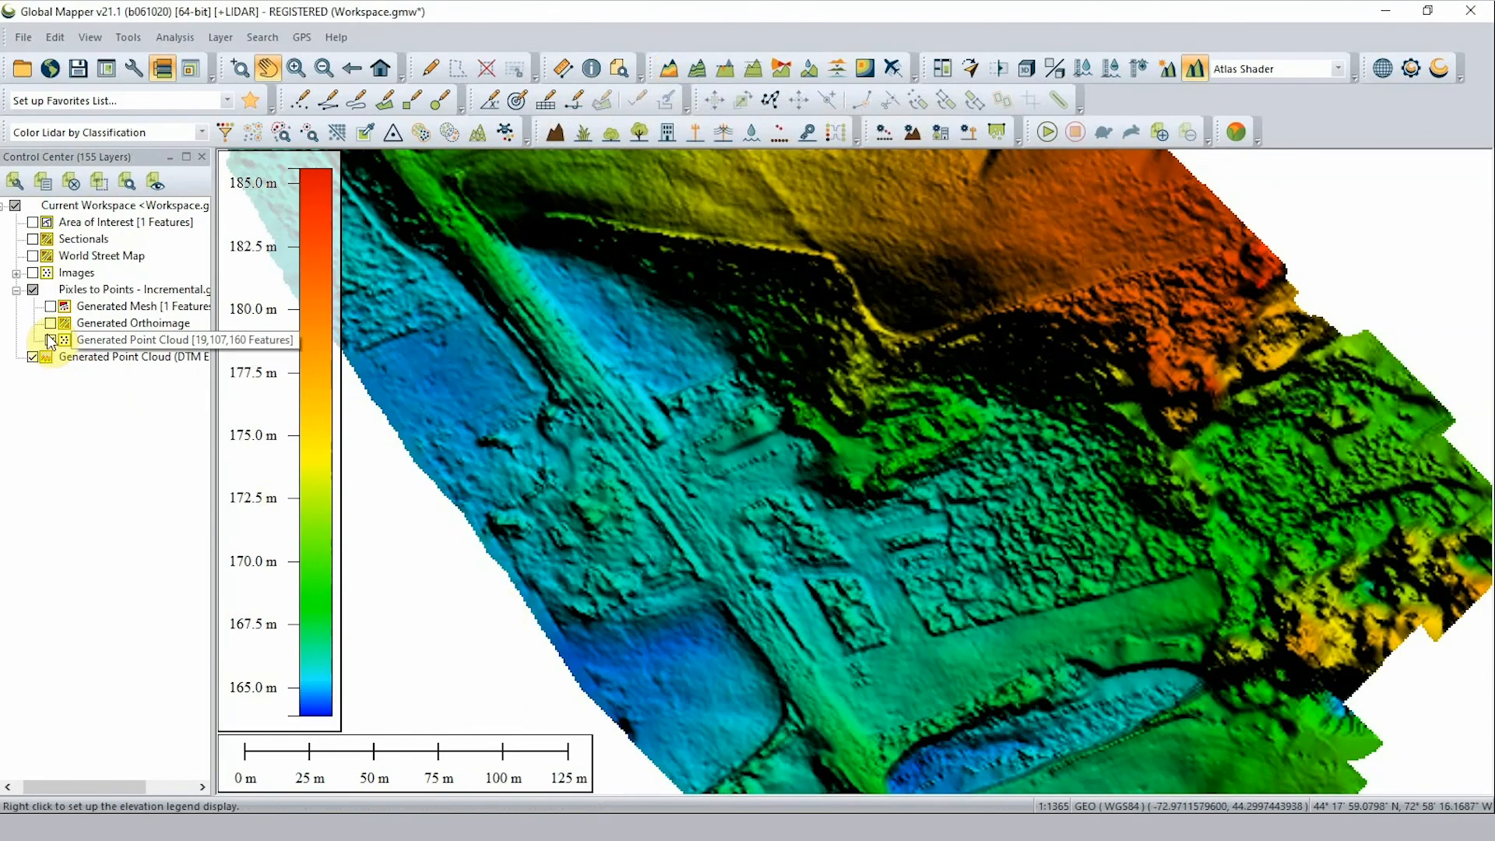
pyautogui.click(139, 339)
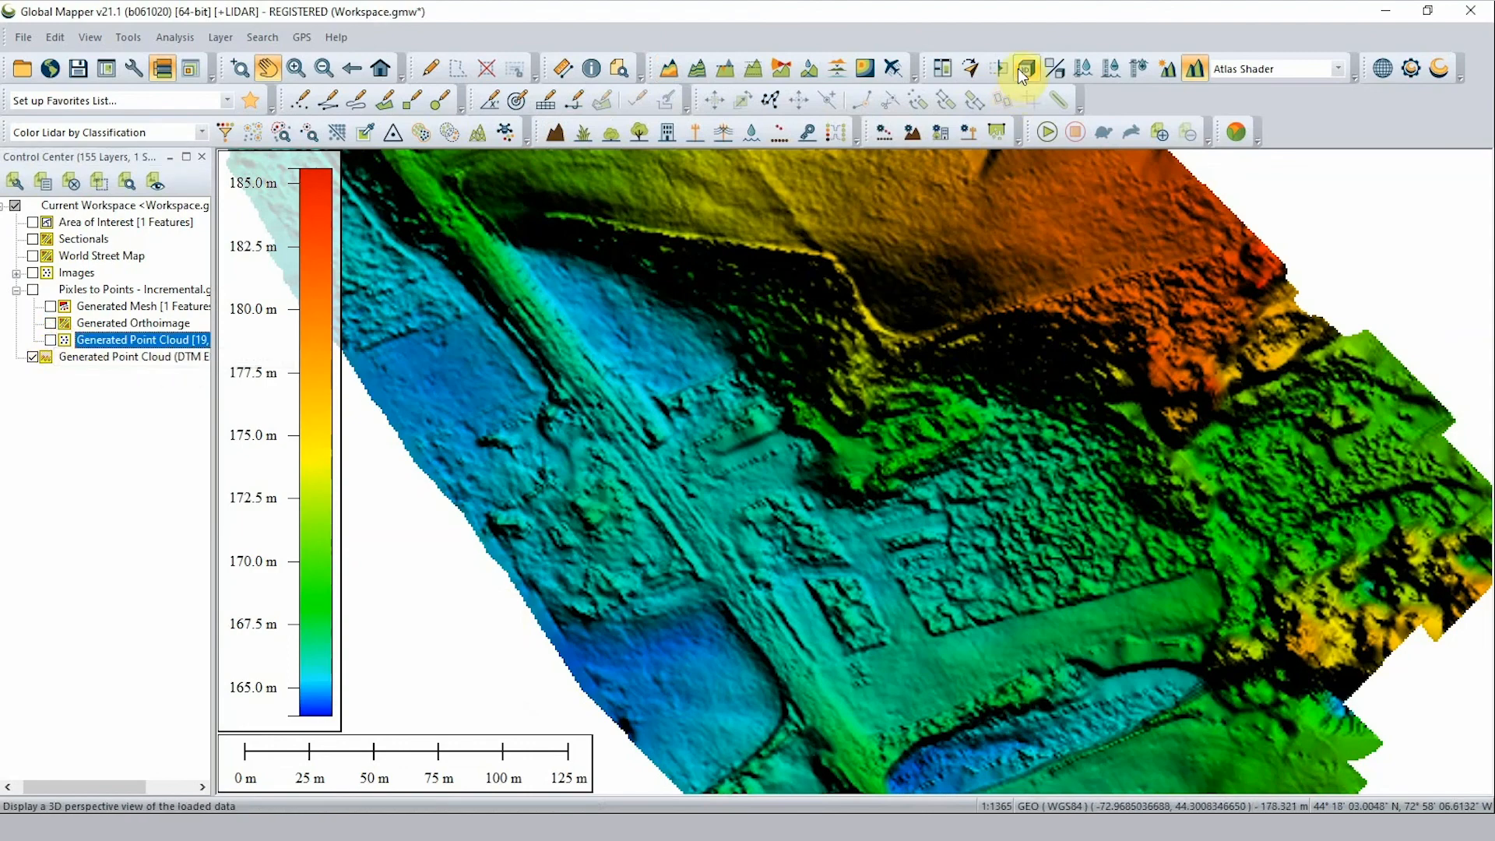
pyautogui.click(1024, 69)
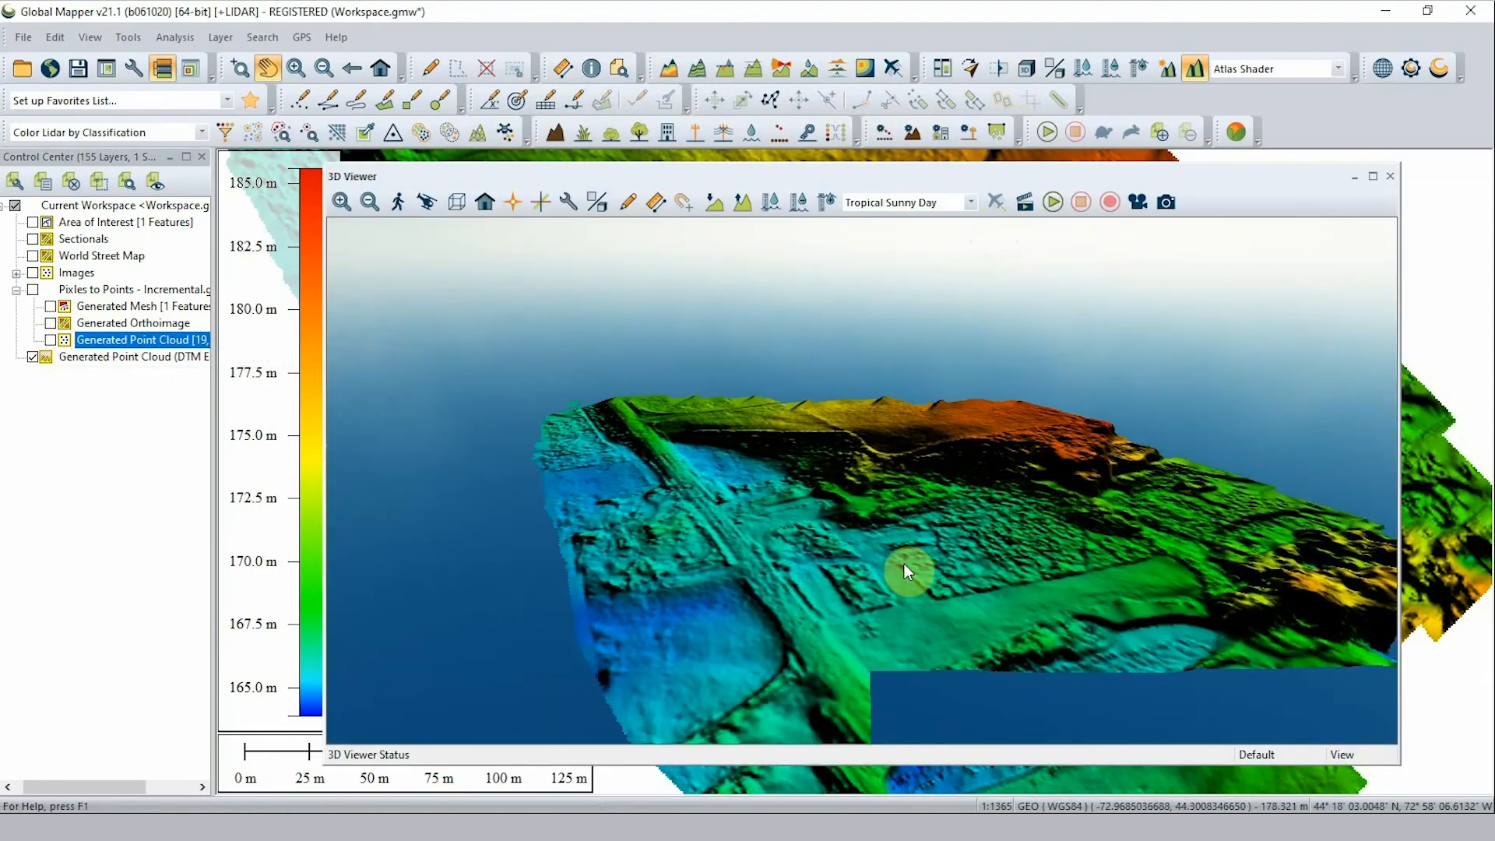